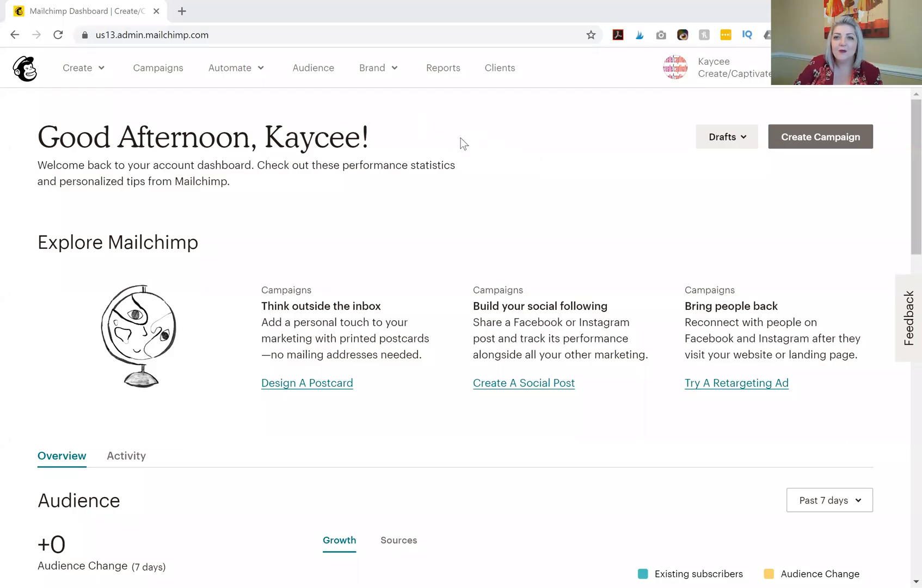
pyautogui.moveTo(546, 129)
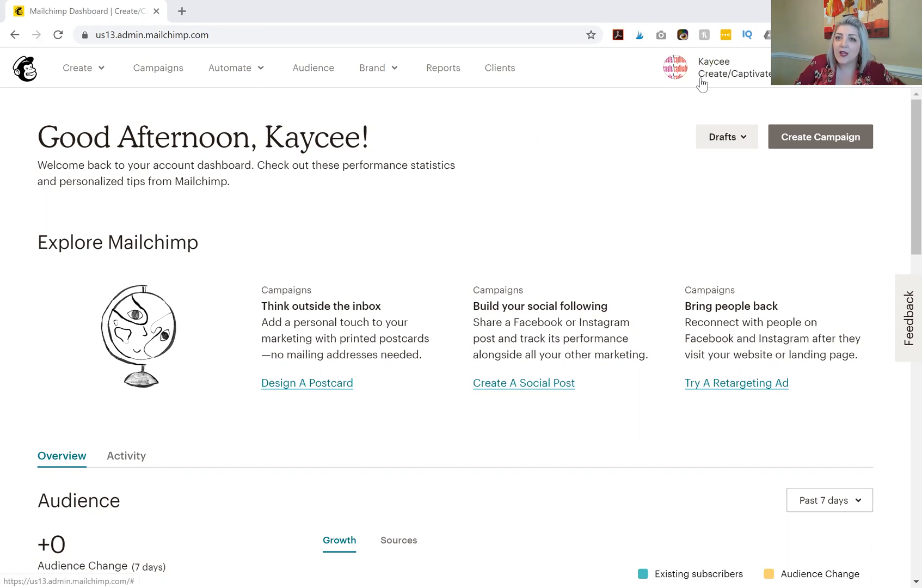
# Reach the account overview for Create/Captivate Digital Marketing via the profile menu's Account entry.
pyautogui.click(729, 67)
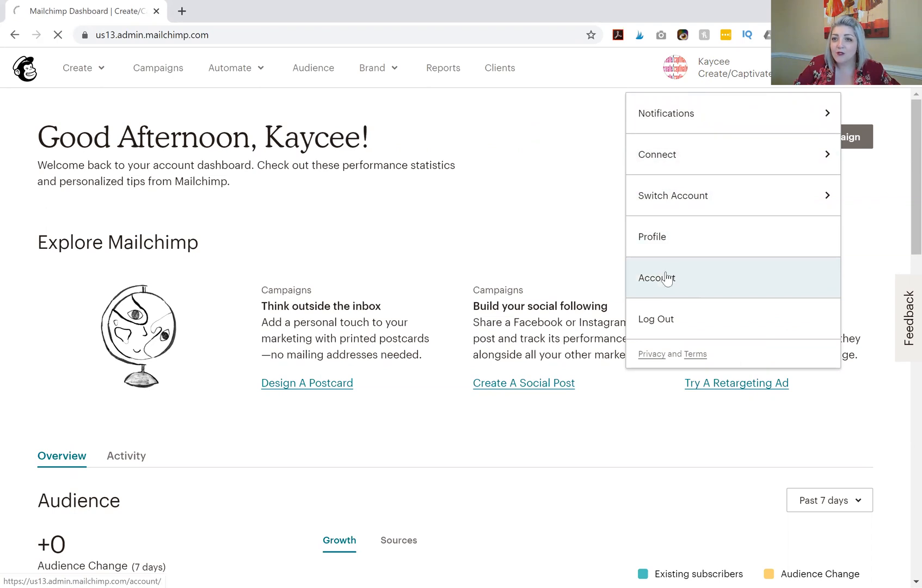
pyautogui.click(656, 278)
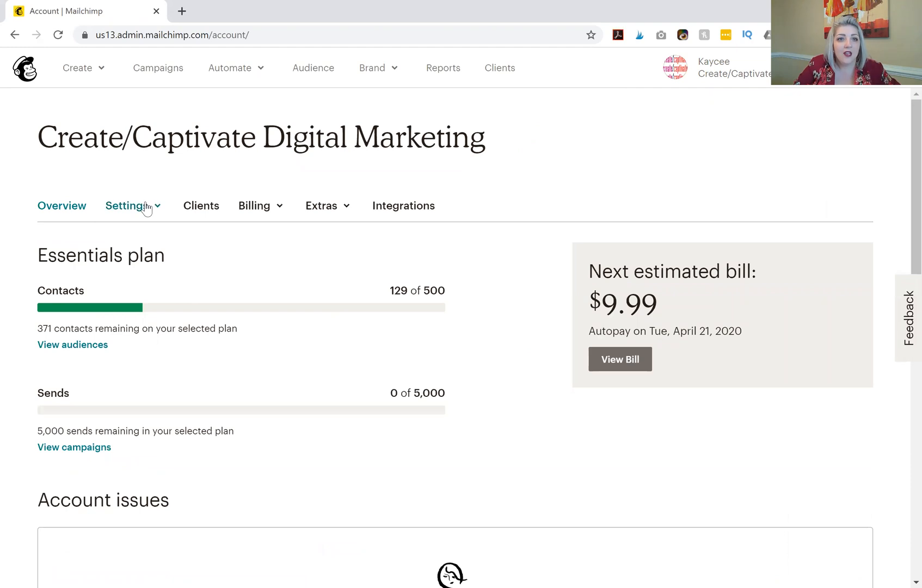
# Show the account's Users list from the Settings menu.
pyautogui.click(127, 204)
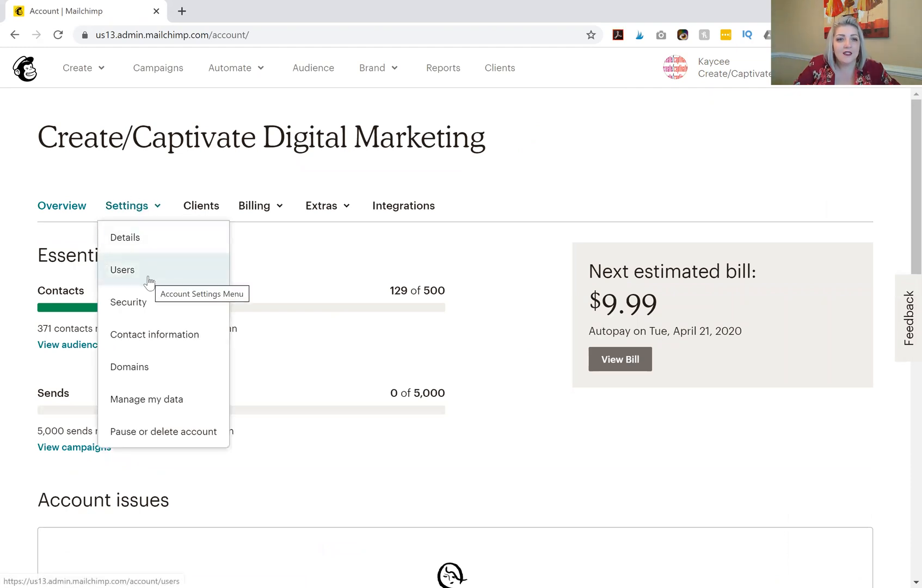
pyautogui.click(122, 270)
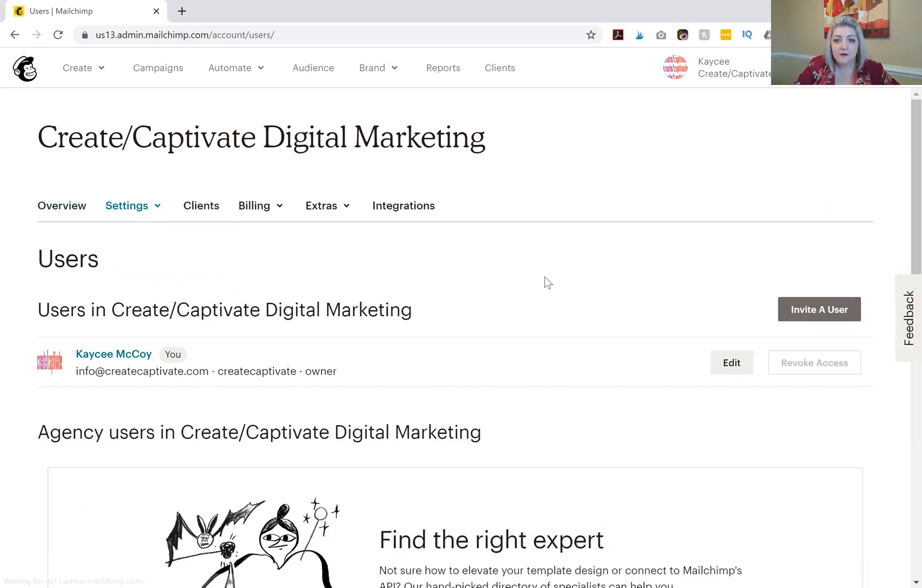
pyautogui.moveTo(338, 265)
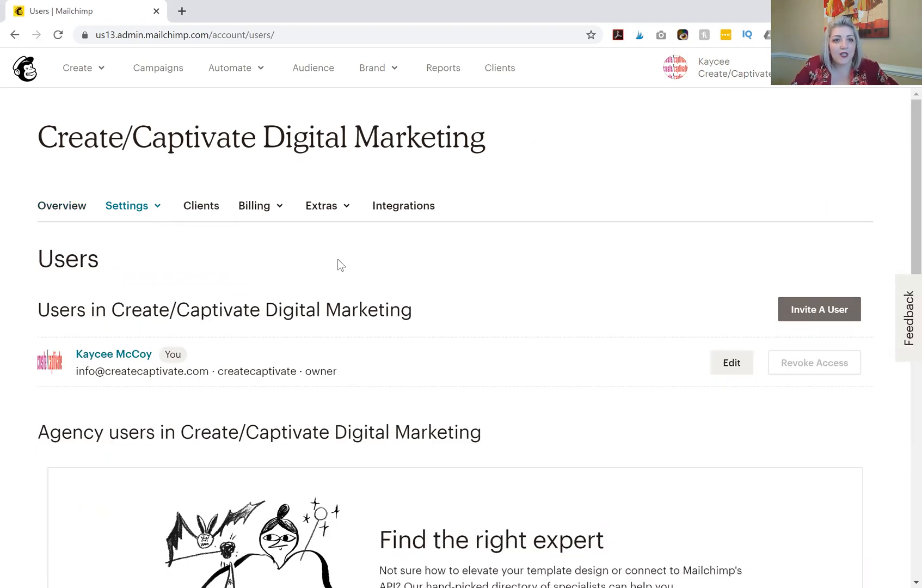
pyautogui.moveTo(173, 351)
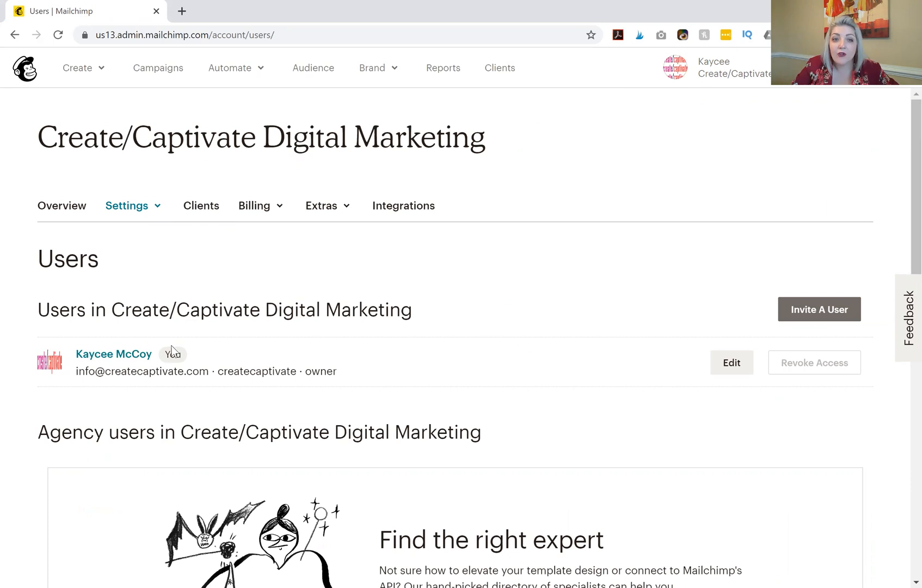
pyautogui.moveTo(210, 369)
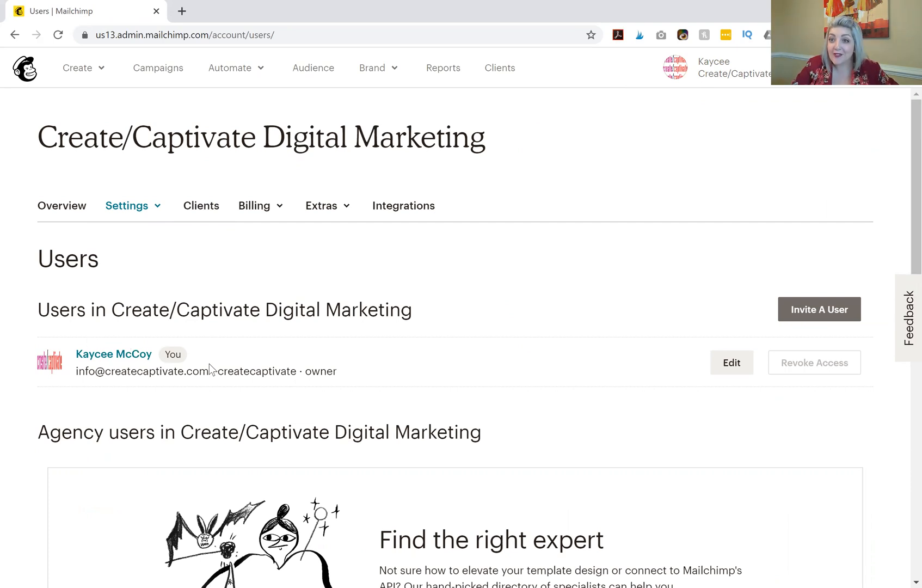
pyautogui.moveTo(302, 363)
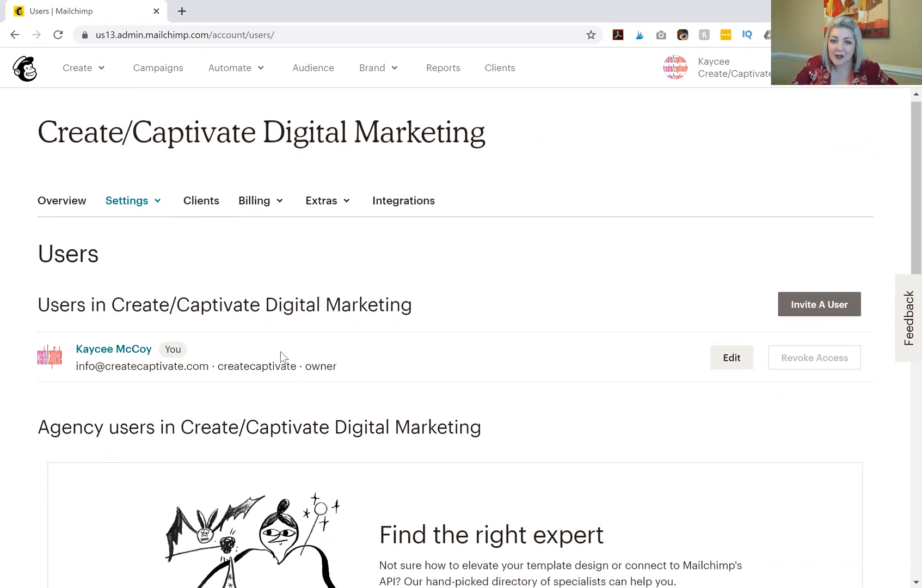
pyautogui.scroll(-3)
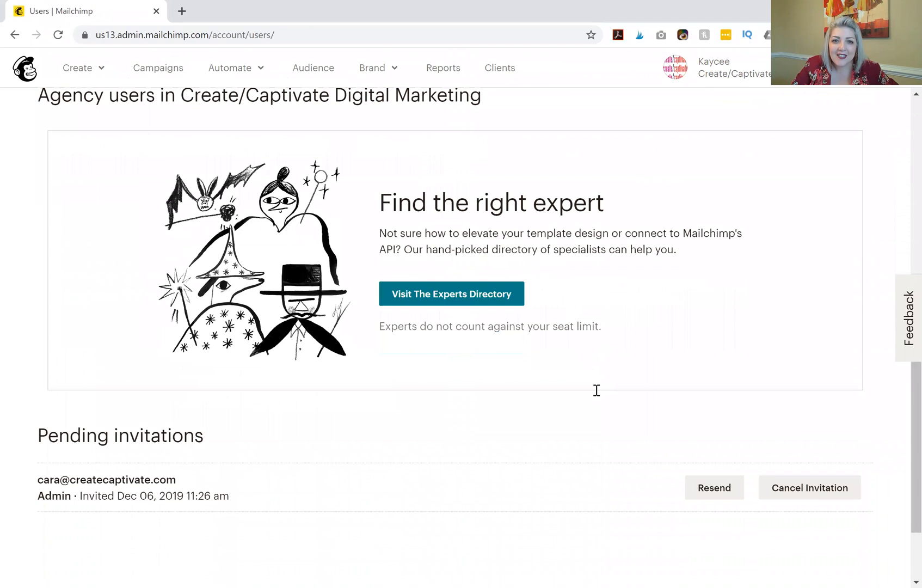
pyautogui.scroll(-3)
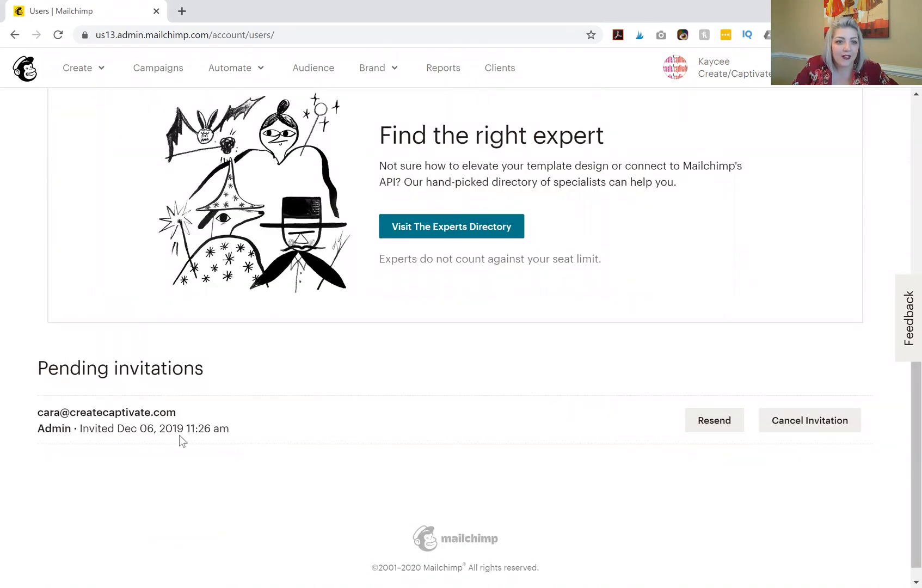
pyautogui.moveTo(456, 478)
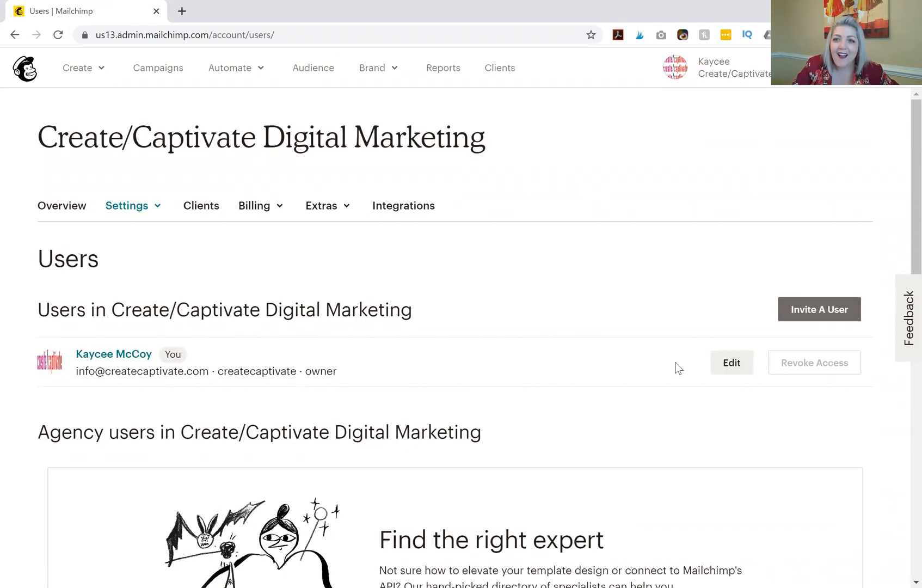
pyautogui.moveTo(917, 298)
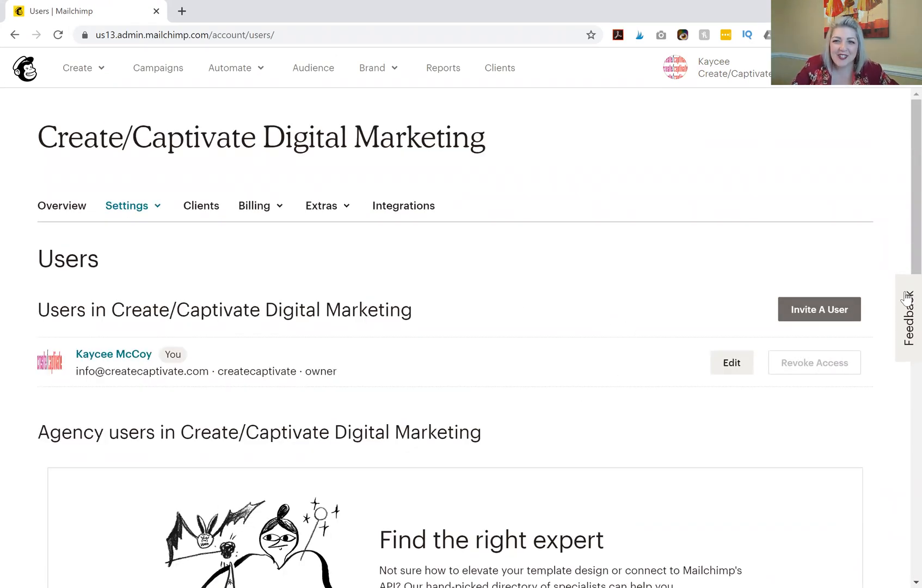
# Begin a new user invitation and fill the Email address field with a suggested autofill address.
pyautogui.click(817, 309)
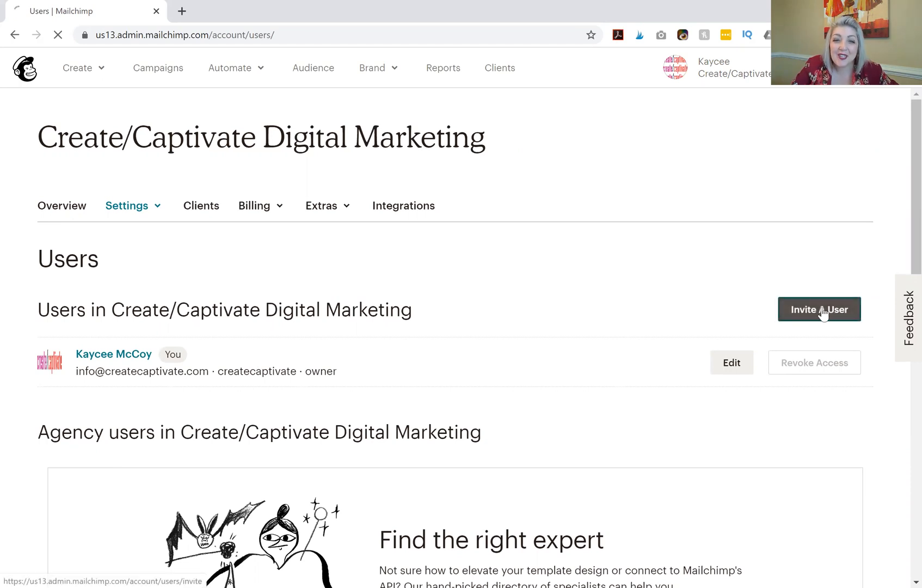
pyautogui.click(818, 309)
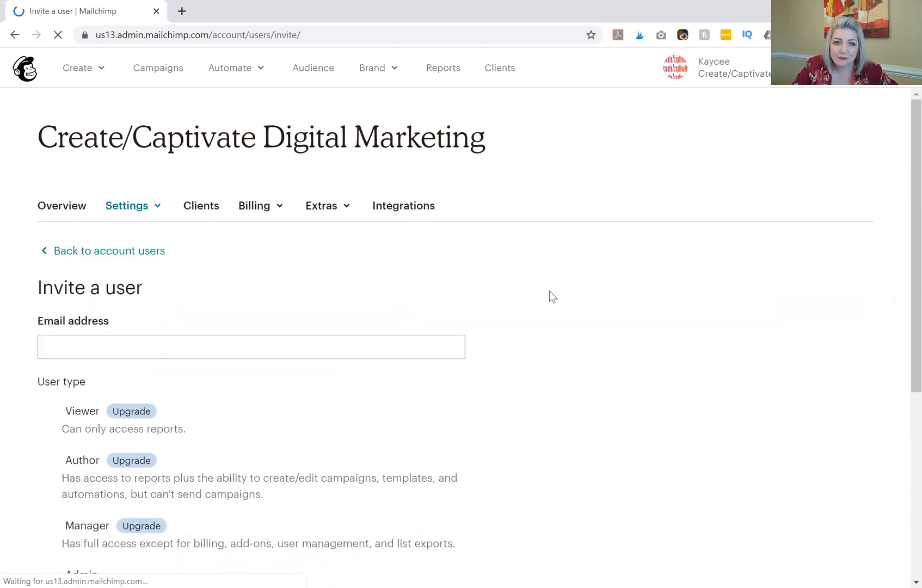
pyautogui.click(251, 346)
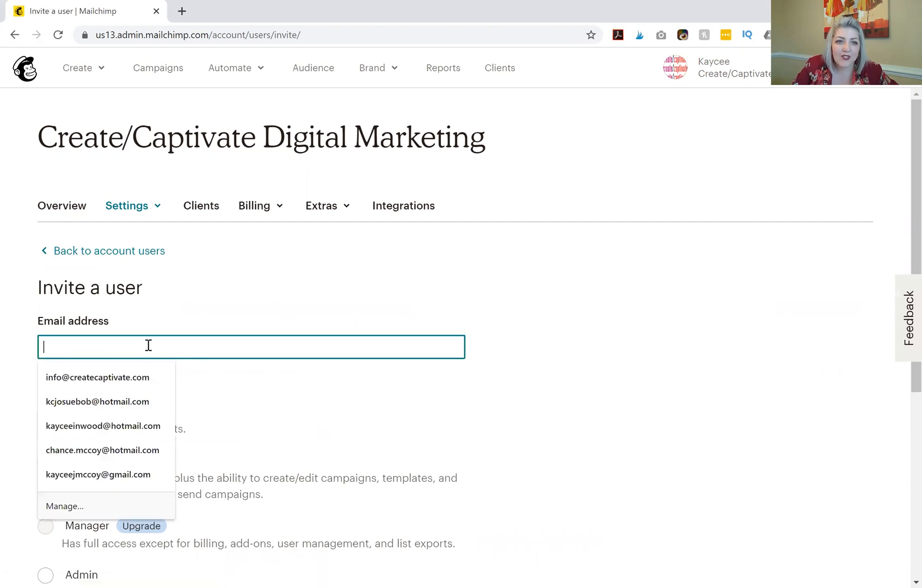
pyautogui.click(98, 377)
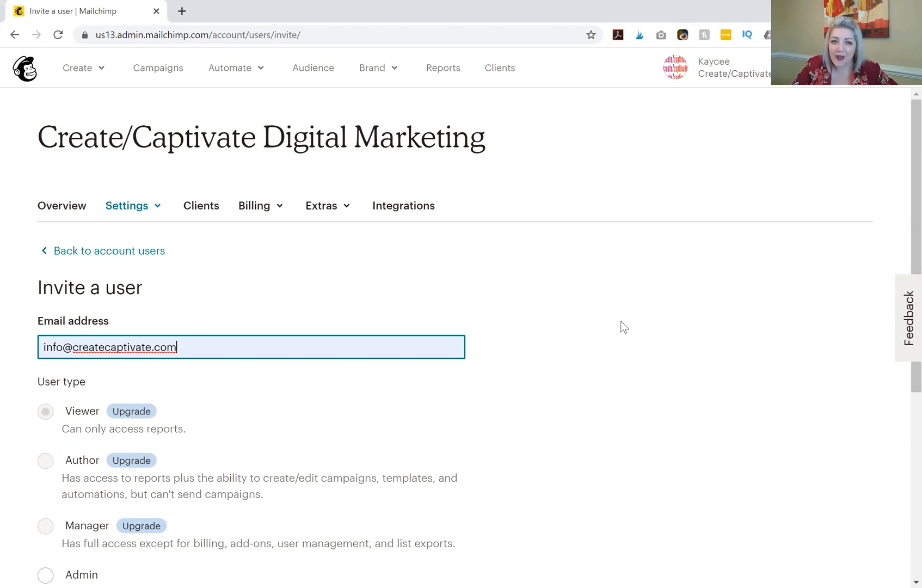
pyautogui.moveTo(574, 358)
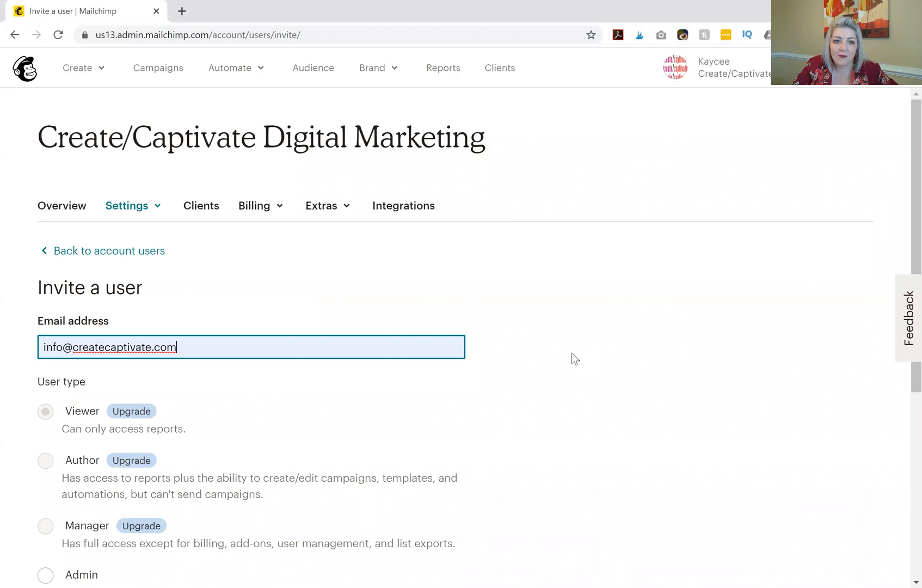
pyautogui.scroll(-3)
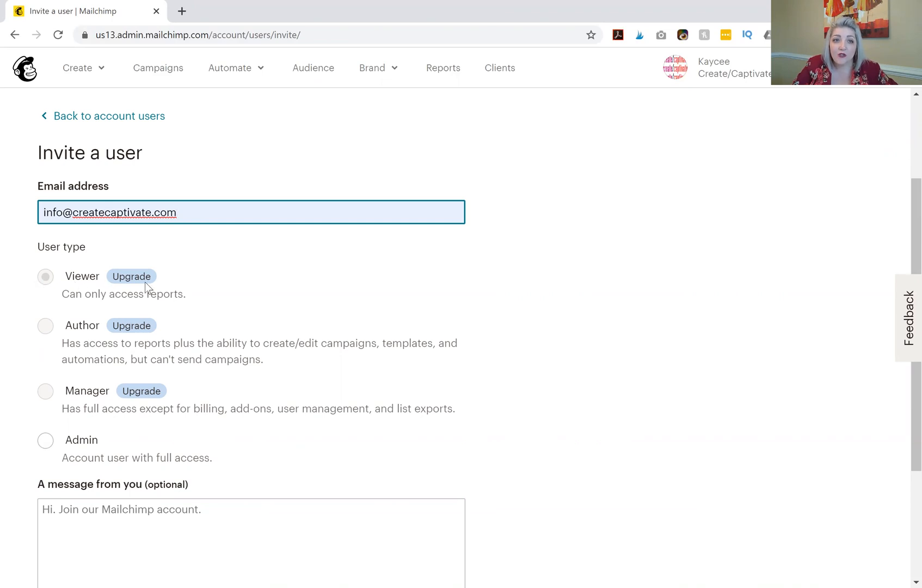
pyautogui.moveTo(142, 304)
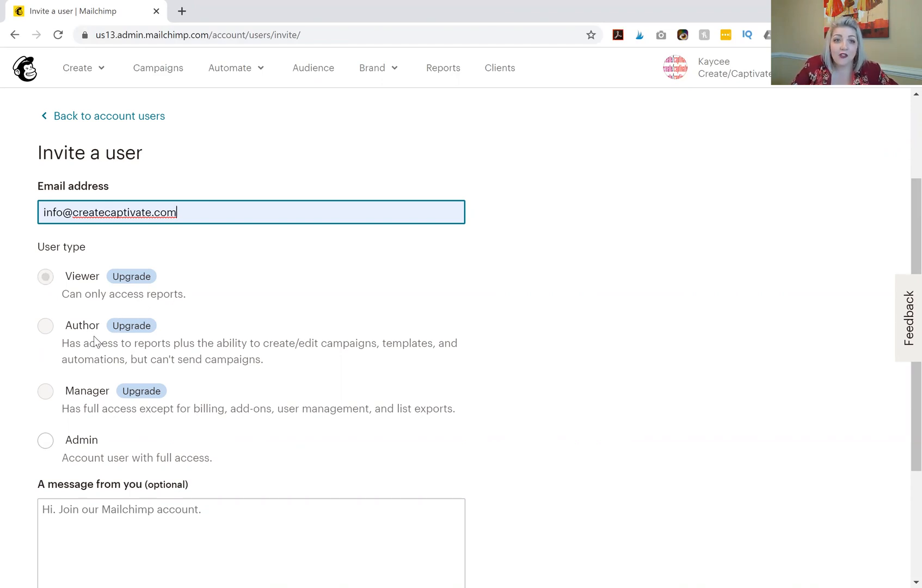
pyautogui.moveTo(296, 357)
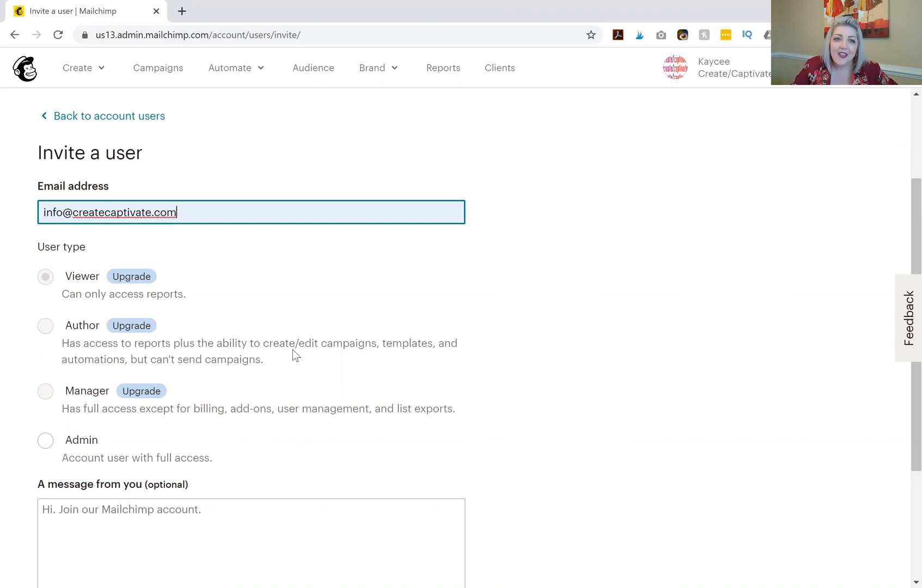
pyautogui.moveTo(123, 412)
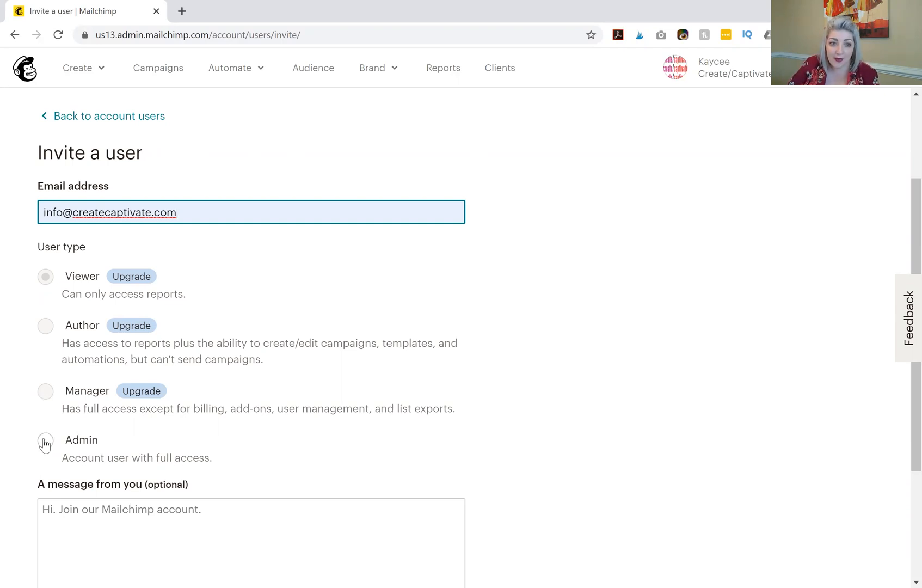
# Choose Admin as the invitee's user type, granting full account access.
pyautogui.click(46, 439)
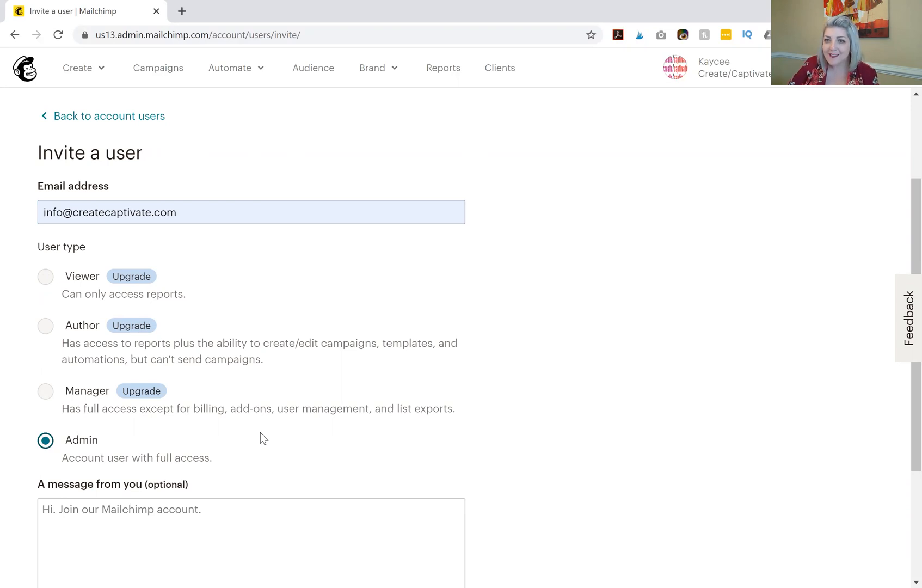
pyautogui.moveTo(493, 414)
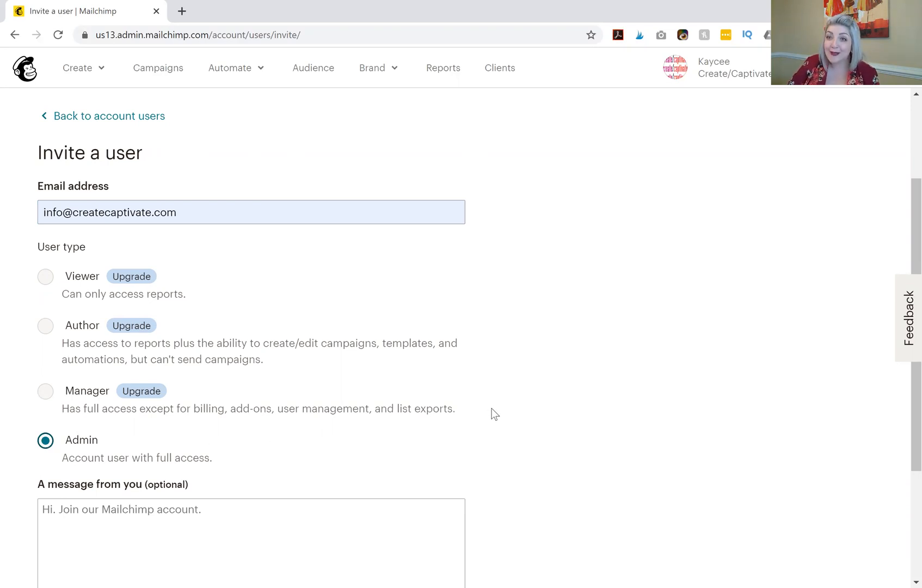
pyautogui.moveTo(709, 418)
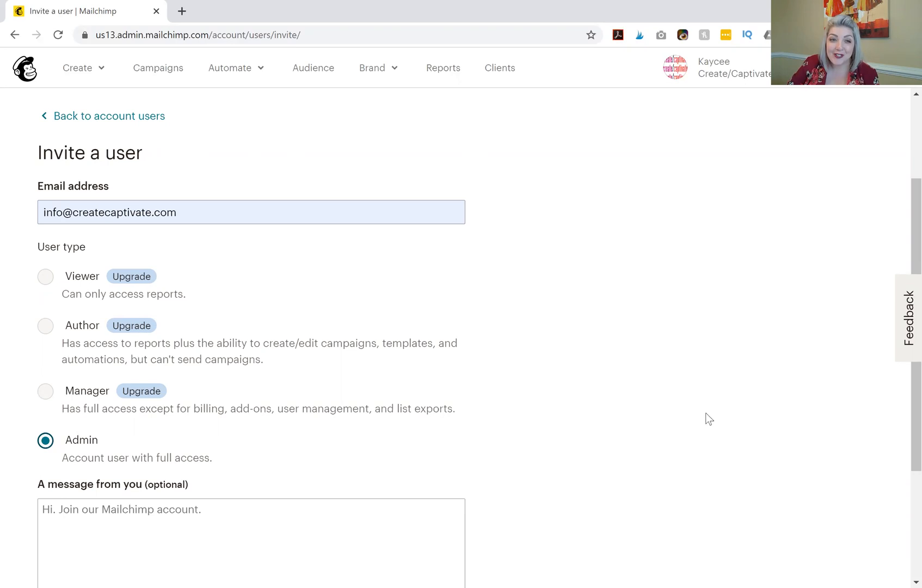
pyautogui.scroll(-3)
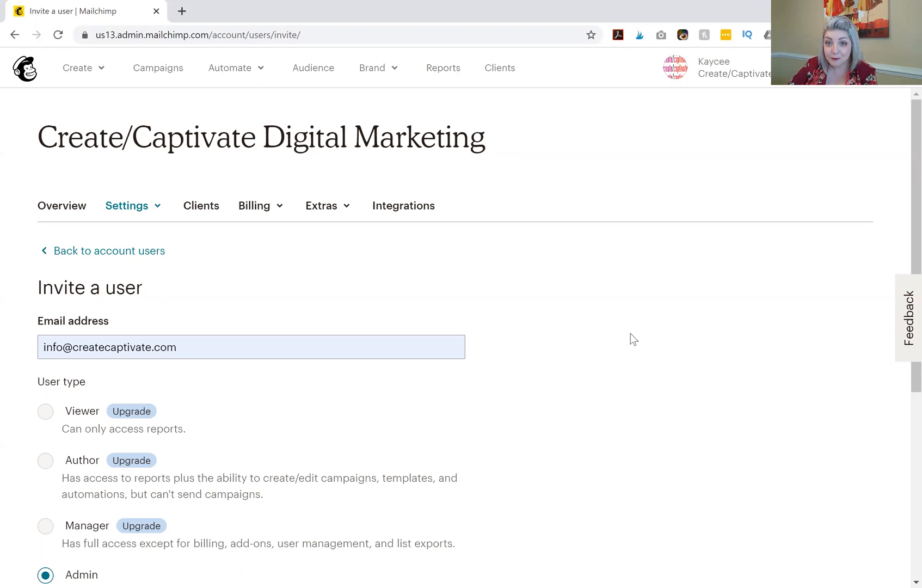
pyautogui.moveTo(541, 510)
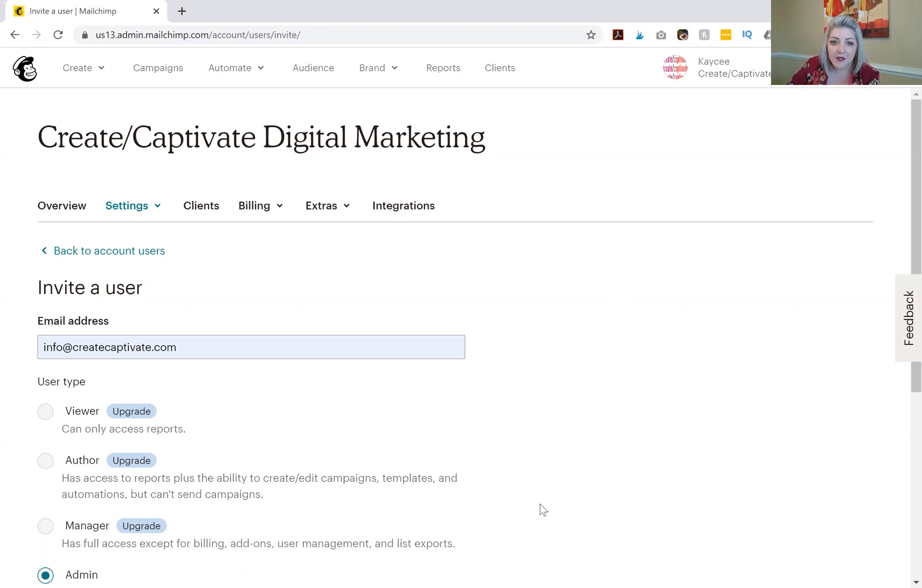